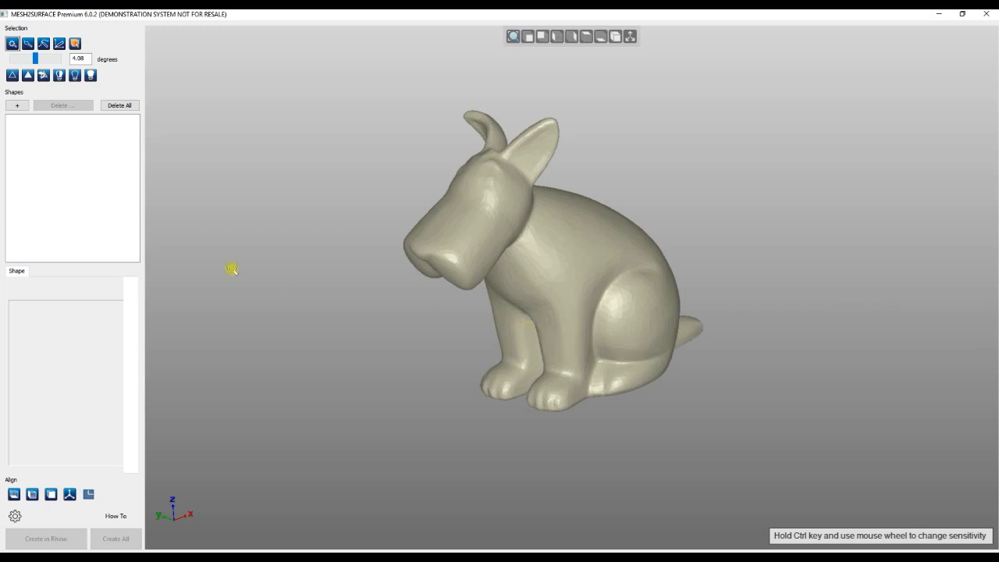
Add a Quad Surface shape and choose Auto surface with Details left on Low
{"action": "left_click", "coordinate": [18, 105]}
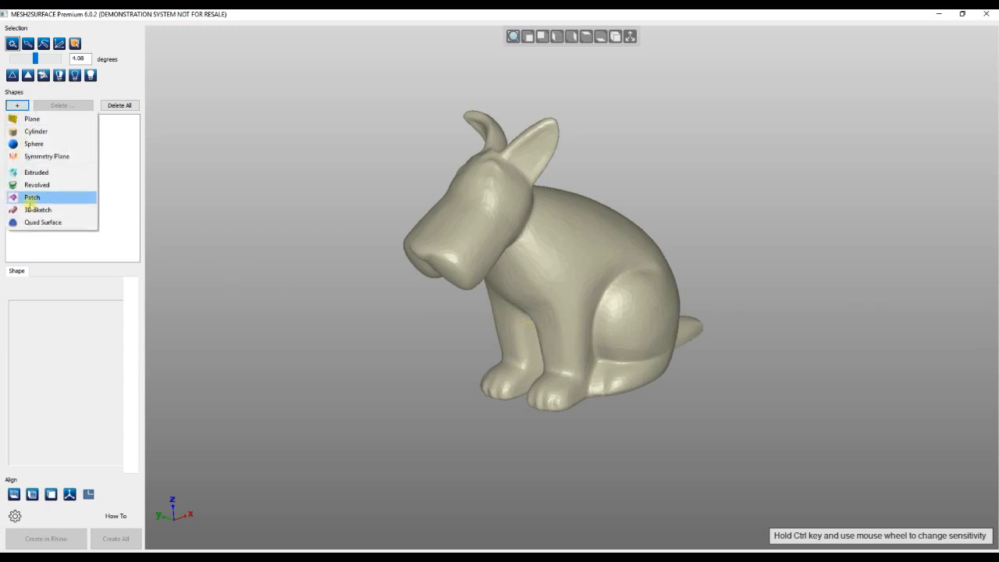
{"action": "left_click", "coordinate": [44, 222]}
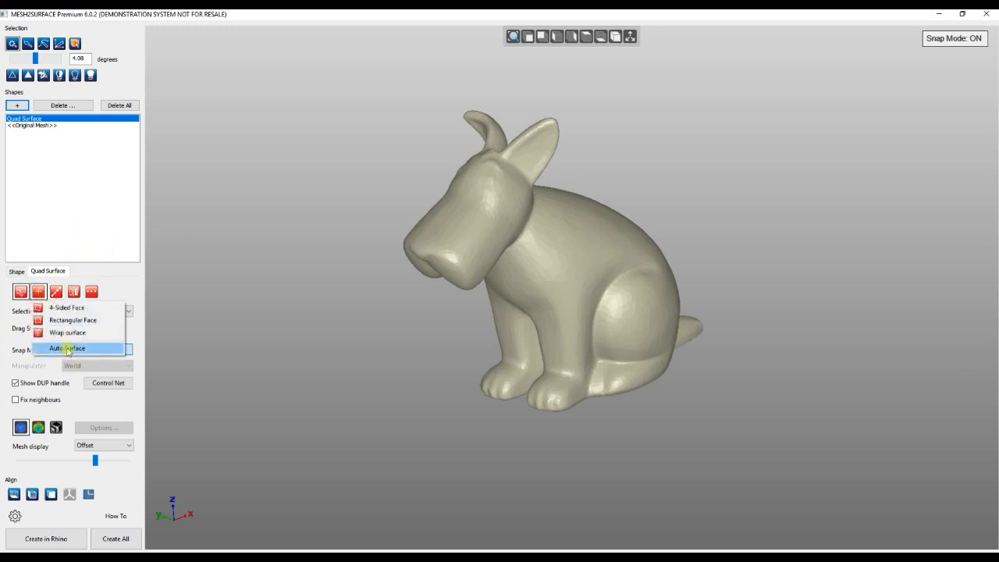
{"action": "left_click", "coordinate": [68, 350]}
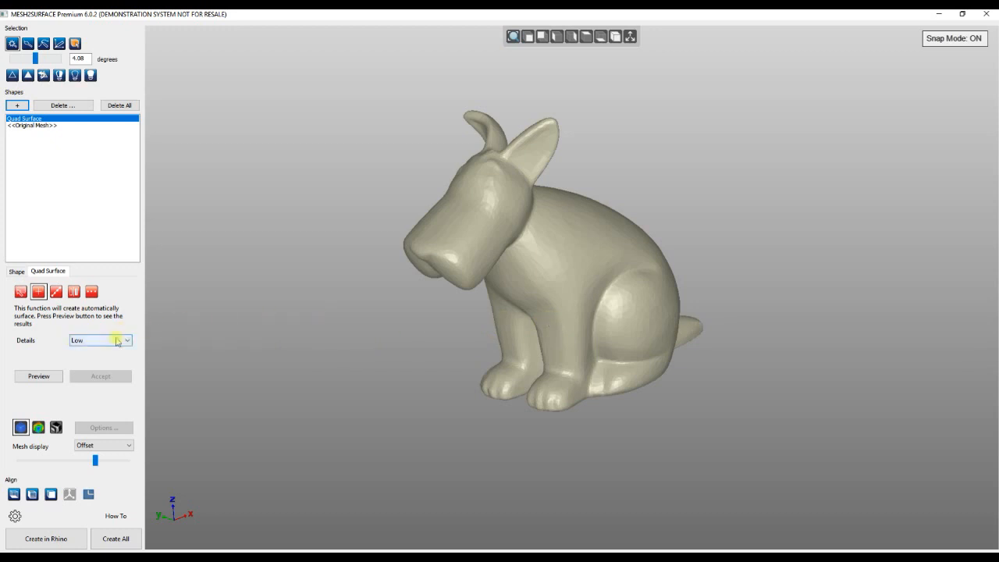
{"action": "left_click", "coordinate": [124, 341]}
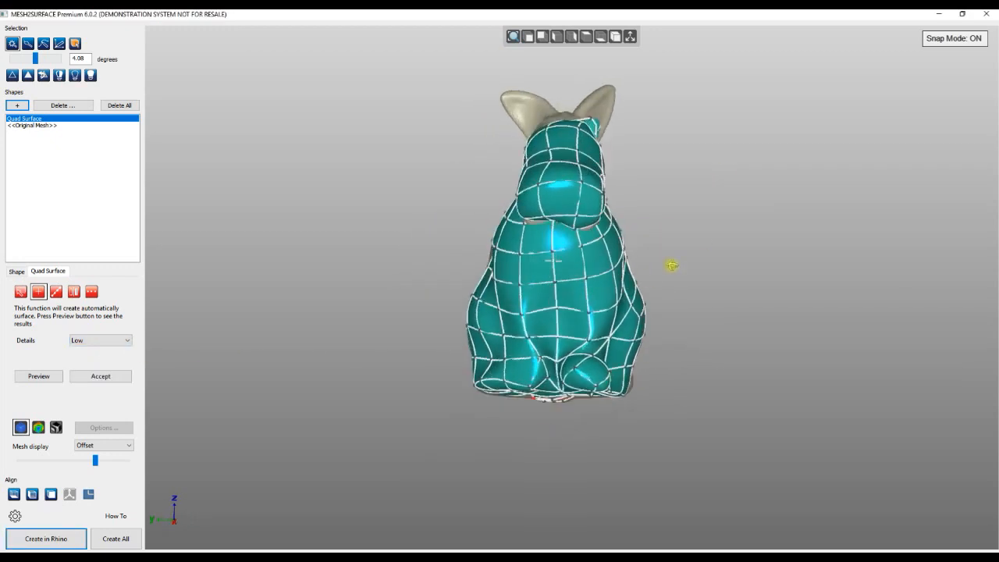
Regenerate the auto quad wrap with Details set to Fine
{"action": "left_click_drag", "start_coordinate": [671, 266], "coordinate": [441, 356]}
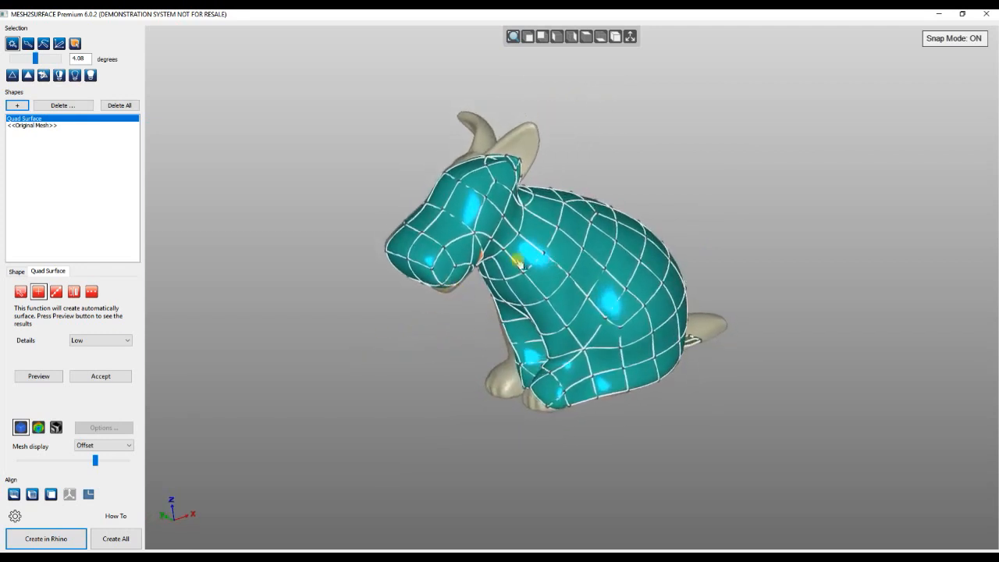
{"action": "left_click", "coordinate": [100, 340]}
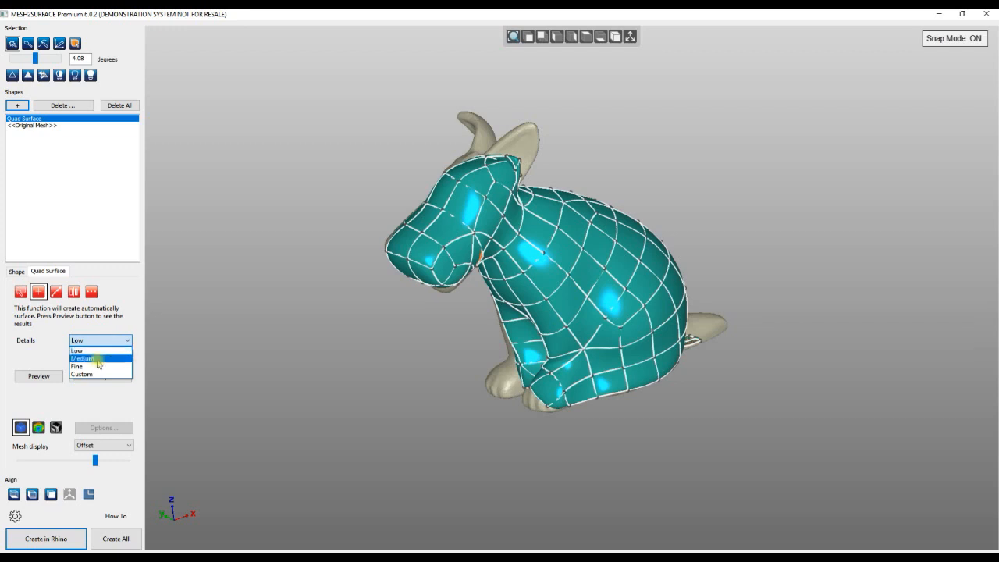
{"action": "left_click", "coordinate": [92, 365]}
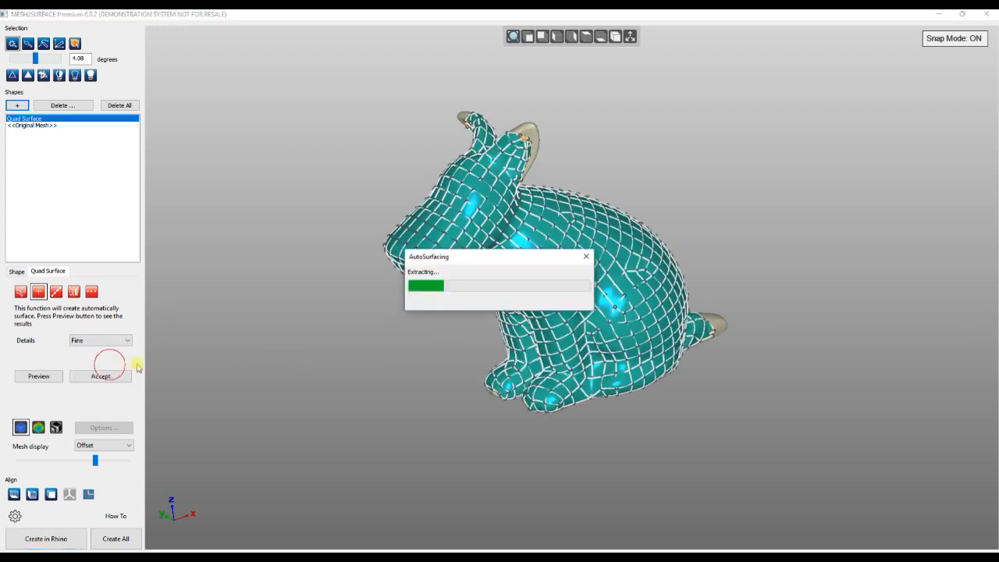
{"action": "left_click", "coordinate": [100, 375]}
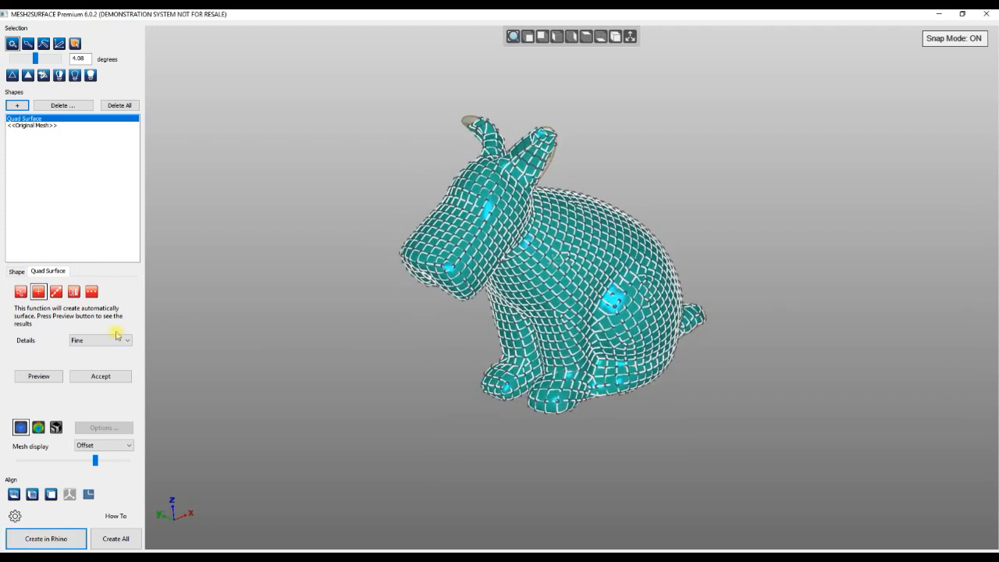
Switch the Details level from Fine to Custom face count
{"action": "left_click", "coordinate": [126, 340]}
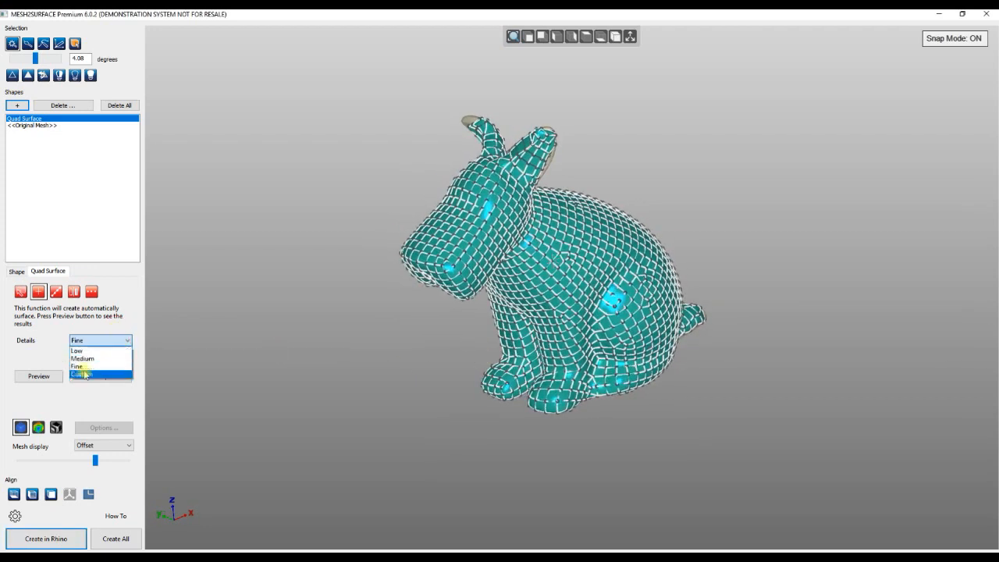
{"action": "left_click", "coordinate": [82, 374]}
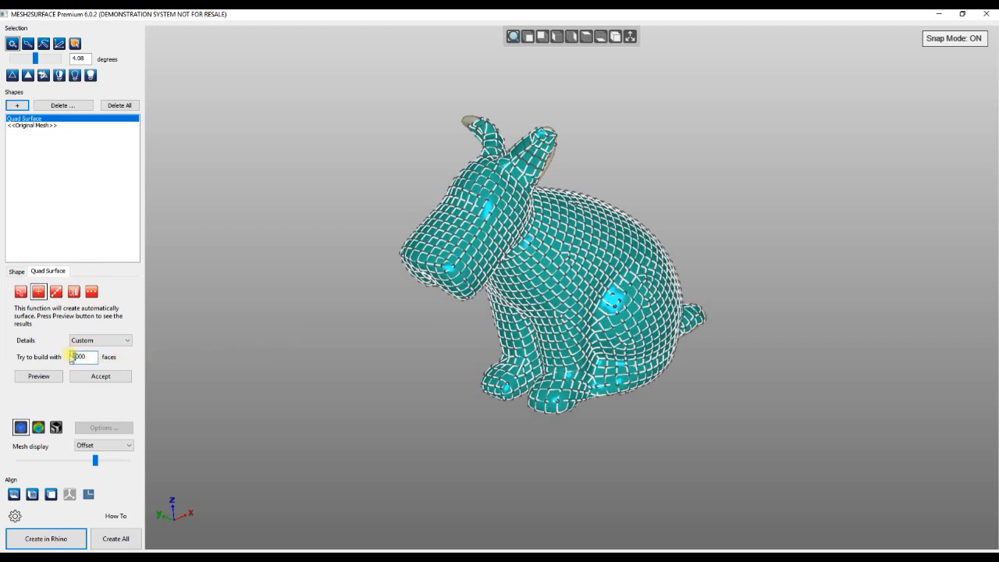
Preview the auto wrap built with 3000 faces and inspect the ears
{"action": "left_click", "coordinate": [37, 376]}
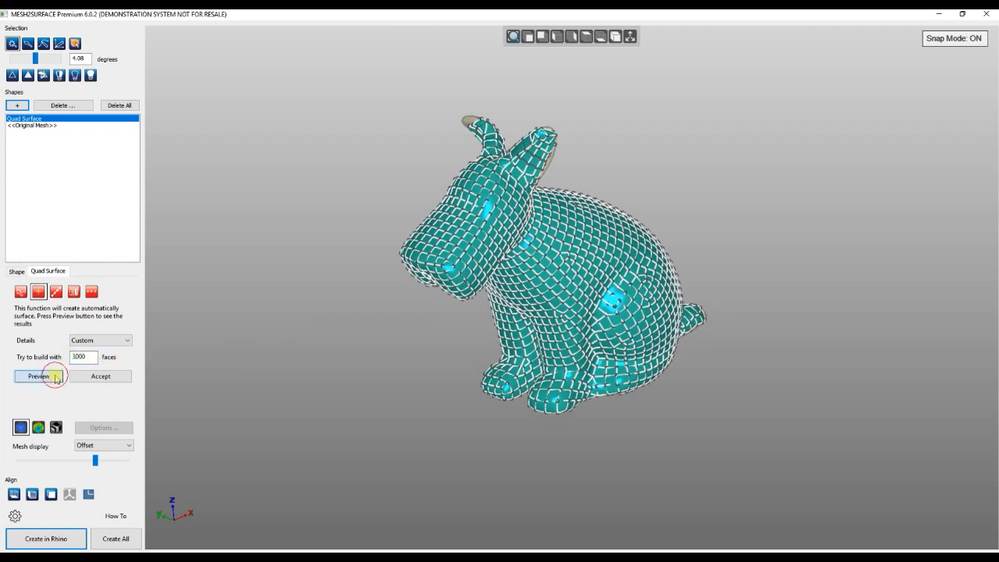
{"action": "left_click", "coordinate": [38, 376]}
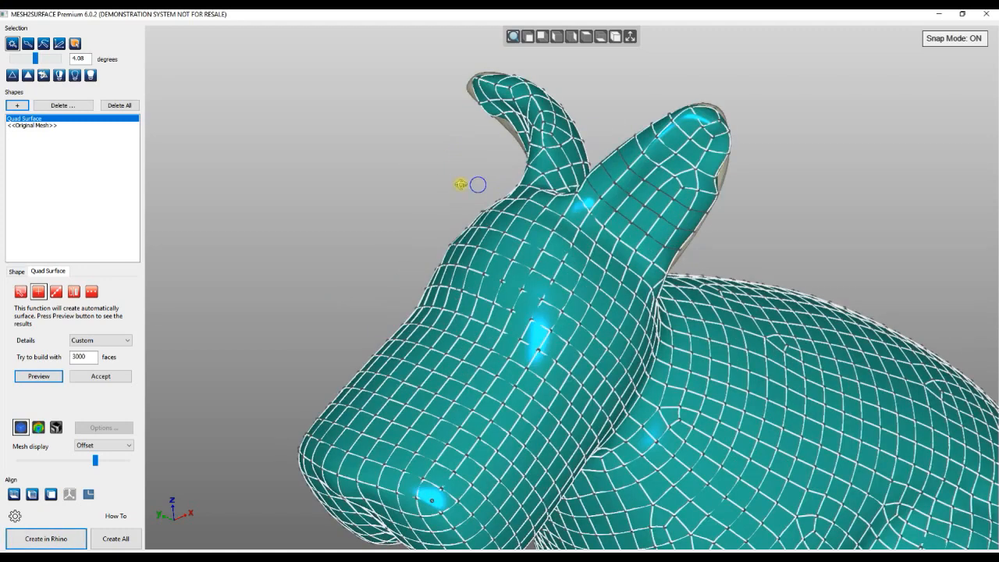
{"action": "left_click_drag", "start_coordinate": [468, 187], "coordinate": [605, 249]}
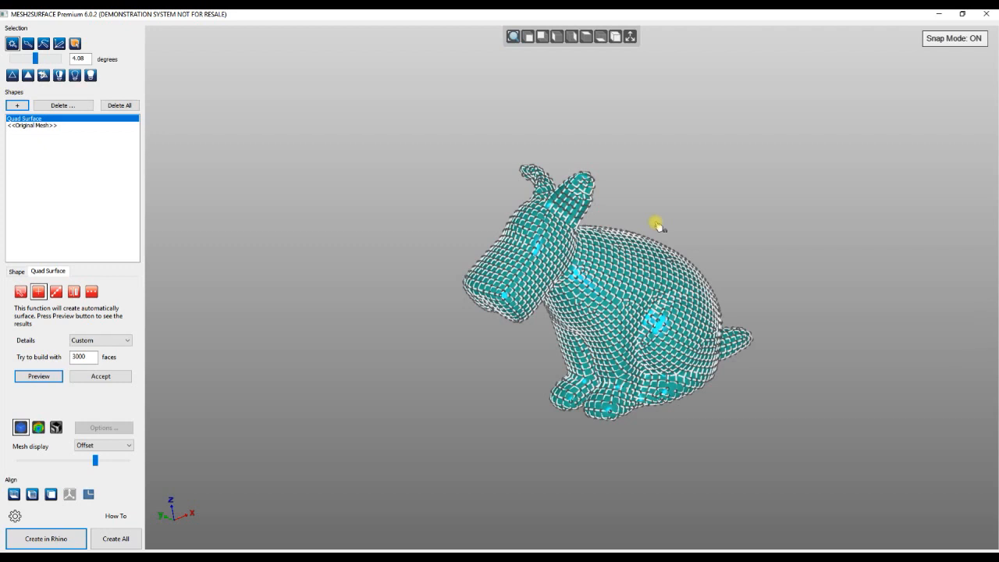
{"action": "mouse_move", "coordinate": [186, 331]}
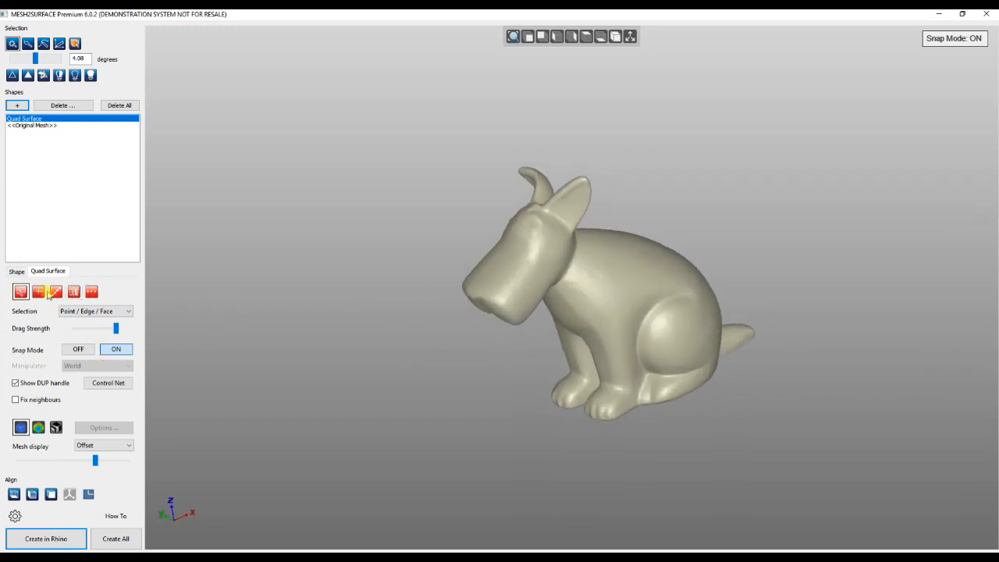
Rebuild the auto surface with a custom face count and accept it over the whole dog
{"action": "left_click", "coordinate": [38, 292]}
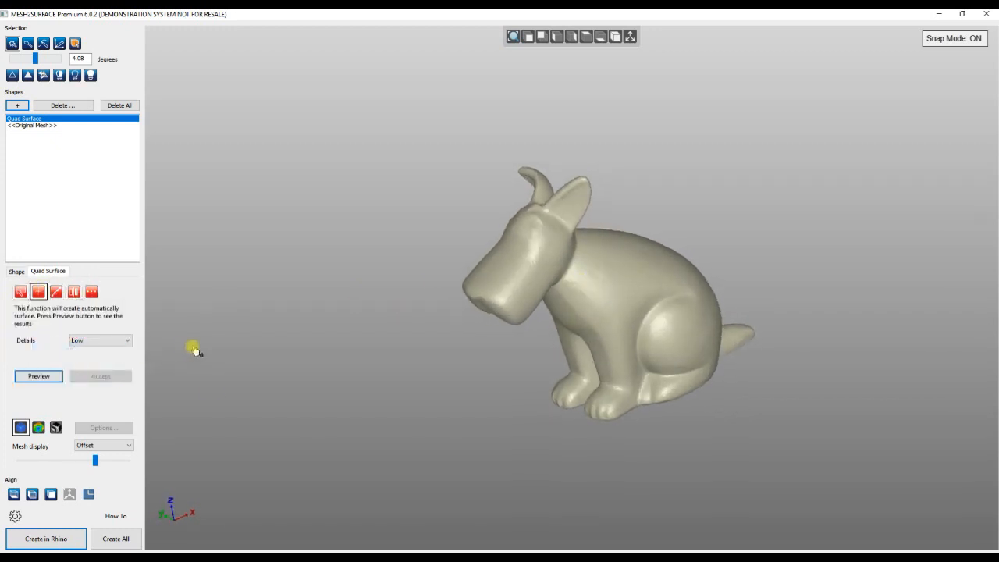
{"action": "left_click", "coordinate": [99, 340]}
{"action": "type", "text": "3"}
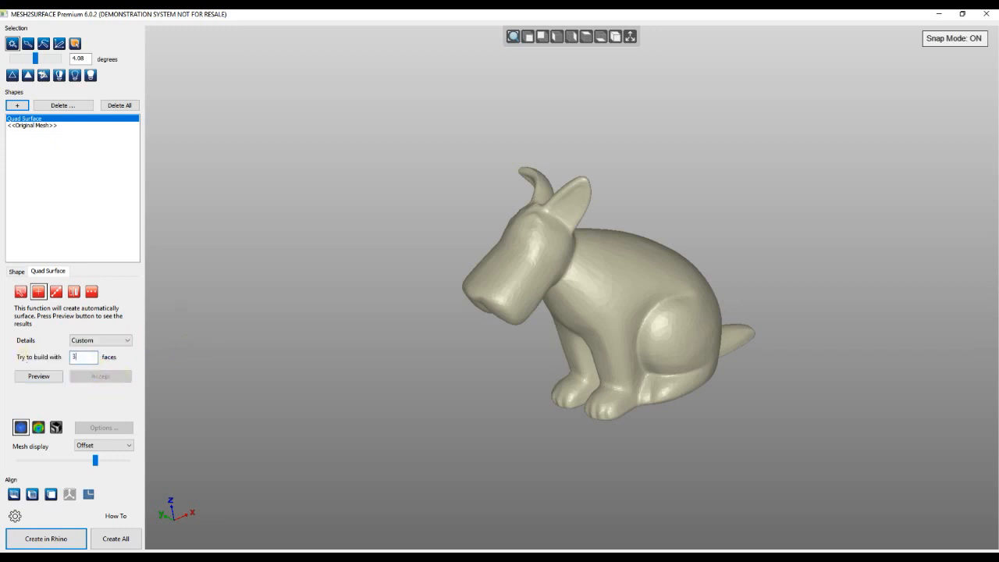
{"action": "left_click", "coordinate": [37, 375]}
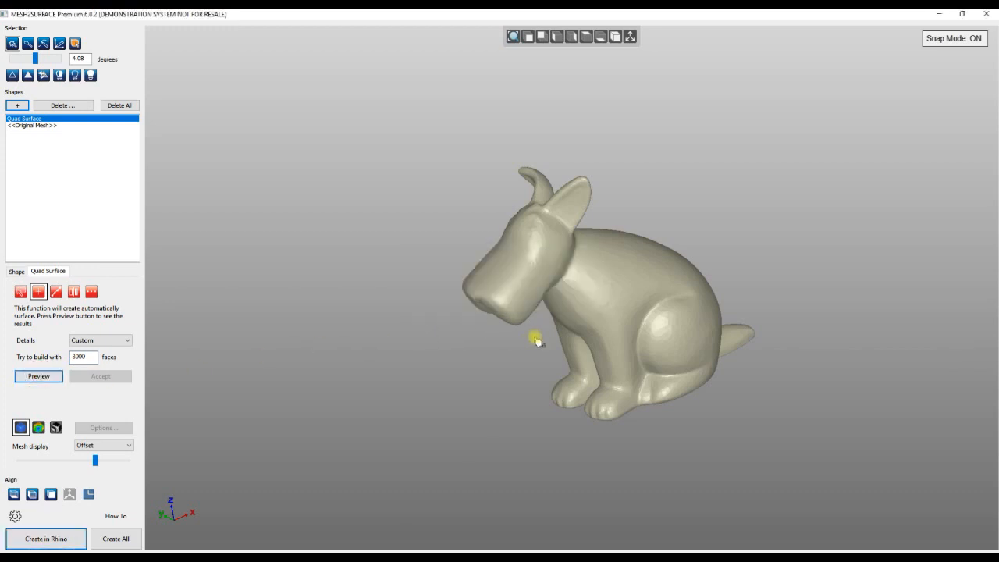
{"action": "left_click", "coordinate": [37, 376]}
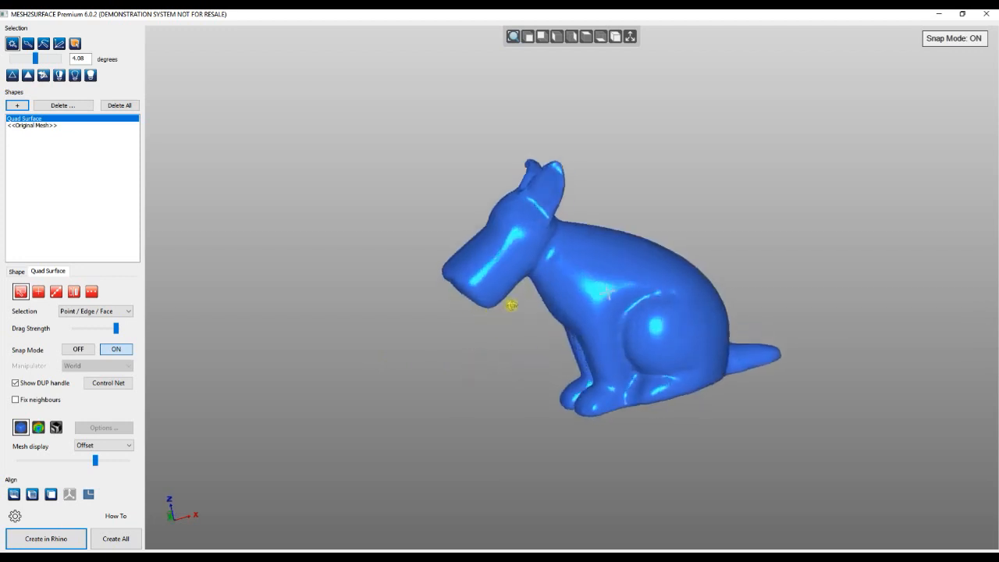
Isolate the selected quad faces on one ear so only that patch remains
{"action": "left_click_drag", "start_coordinate": [512, 305], "coordinate": [624, 169]}
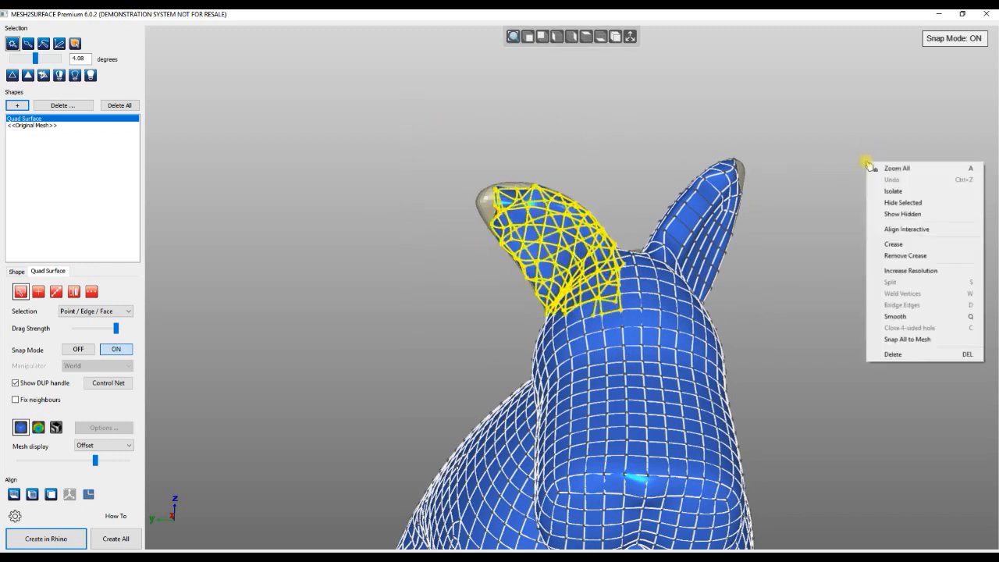
{"action": "mouse_move", "coordinate": [893, 190]}
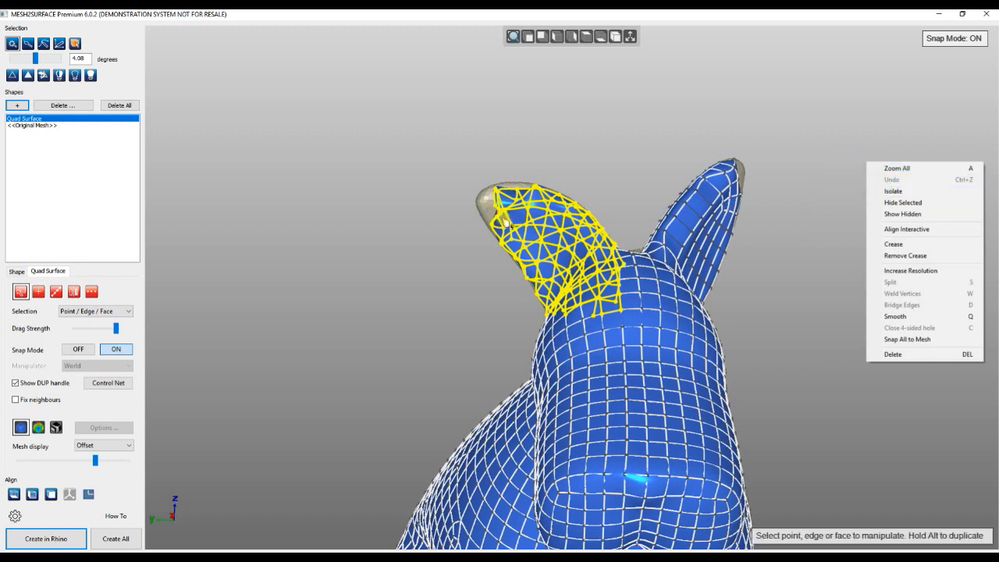
{"action": "mouse_move", "coordinate": [900, 193]}
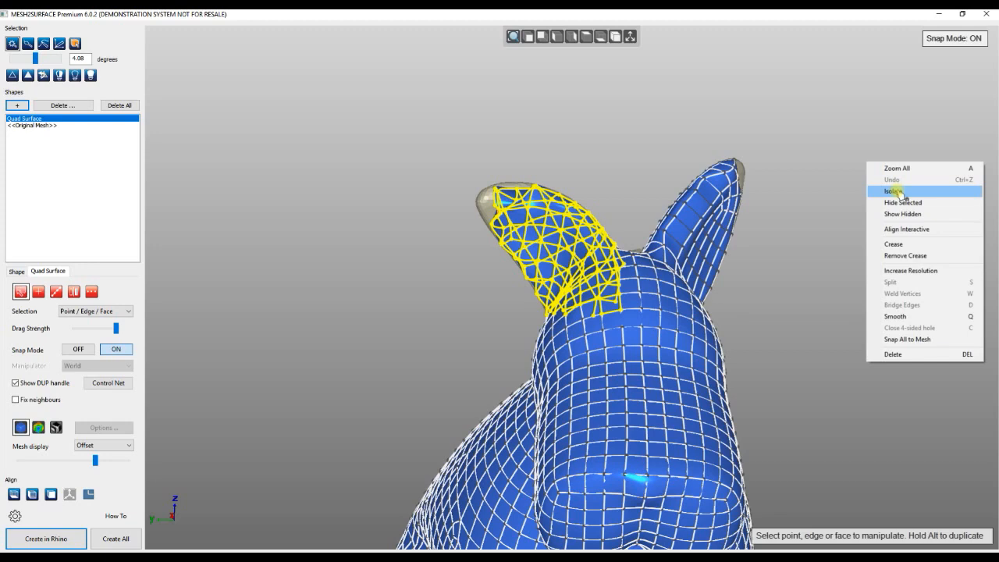
{"action": "left_click", "coordinate": [893, 190]}
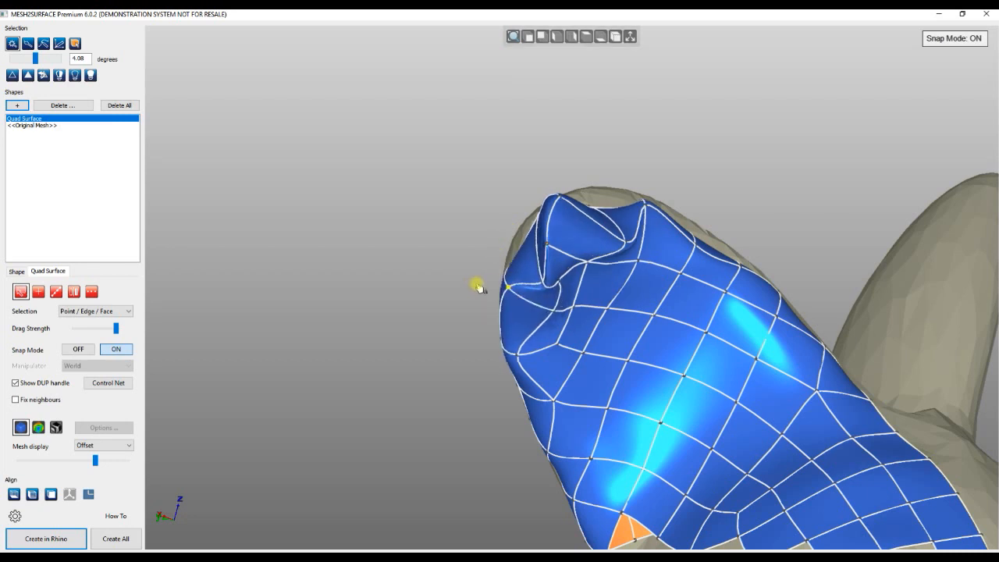
Set the scan mesh display to Transparent and pull the ear-tip faces onto the scan
{"action": "left_click", "coordinate": [103, 445]}
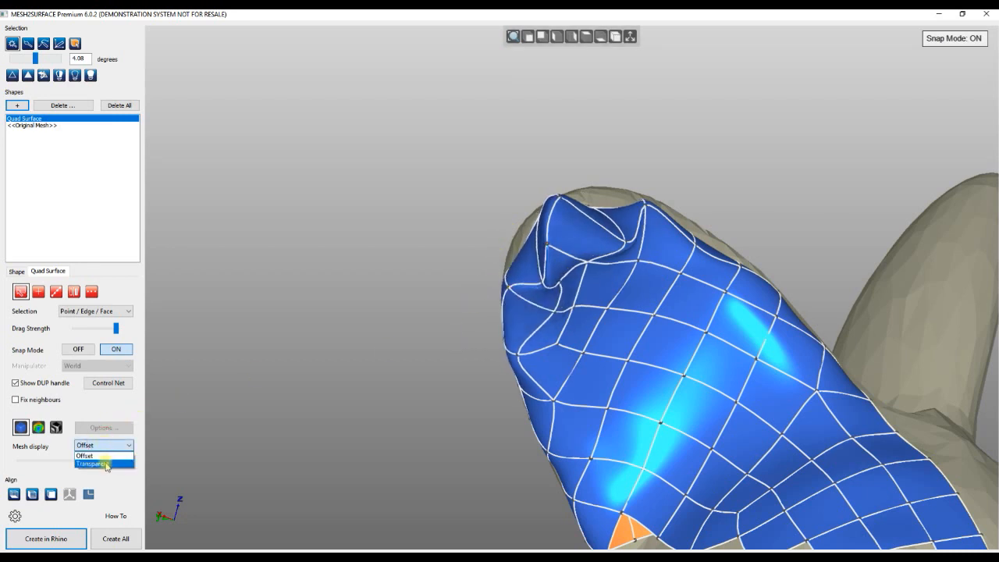
{"action": "left_click", "coordinate": [94, 466]}
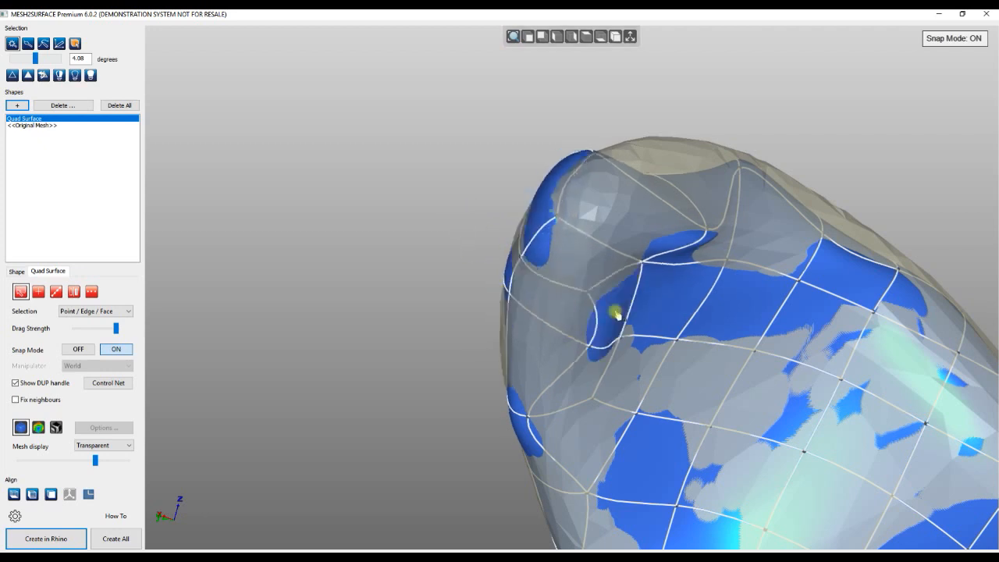
{"action": "left_click_drag", "start_coordinate": [617, 313], "coordinate": [699, 108]}
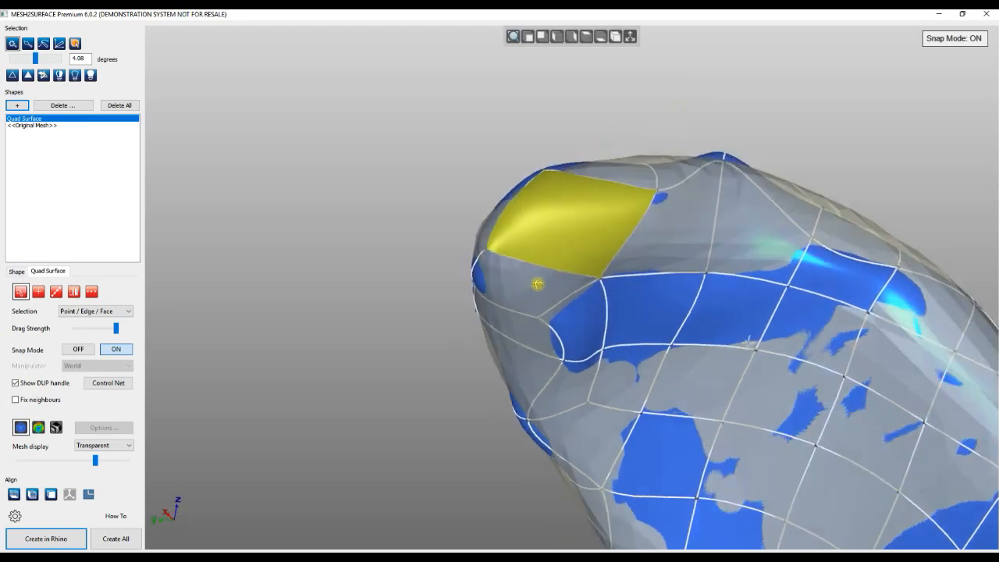
{"action": "left_click_drag", "start_coordinate": [537, 284], "coordinate": [668, 289]}
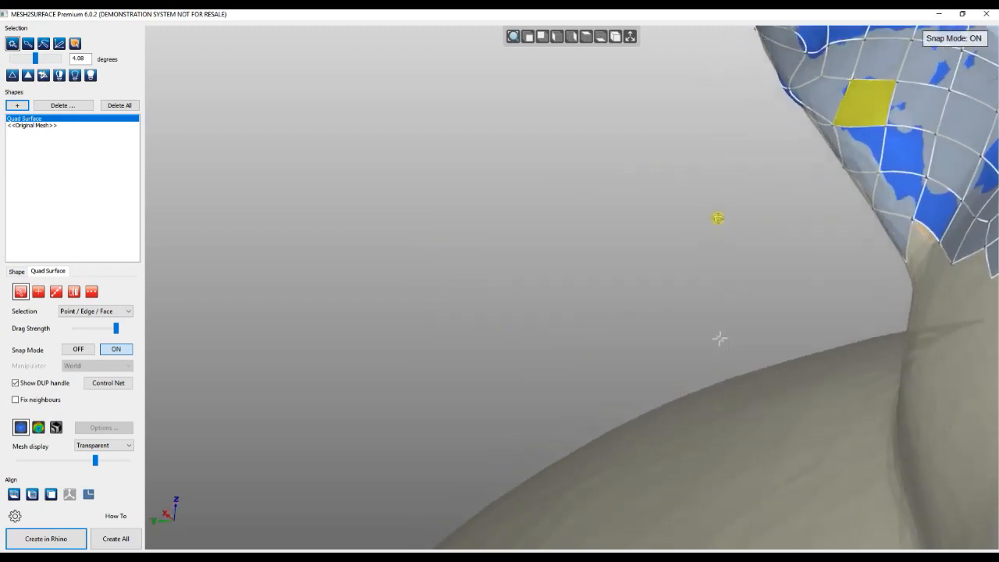
{"action": "left_click_drag", "start_coordinate": [719, 218], "coordinate": [706, 161]}
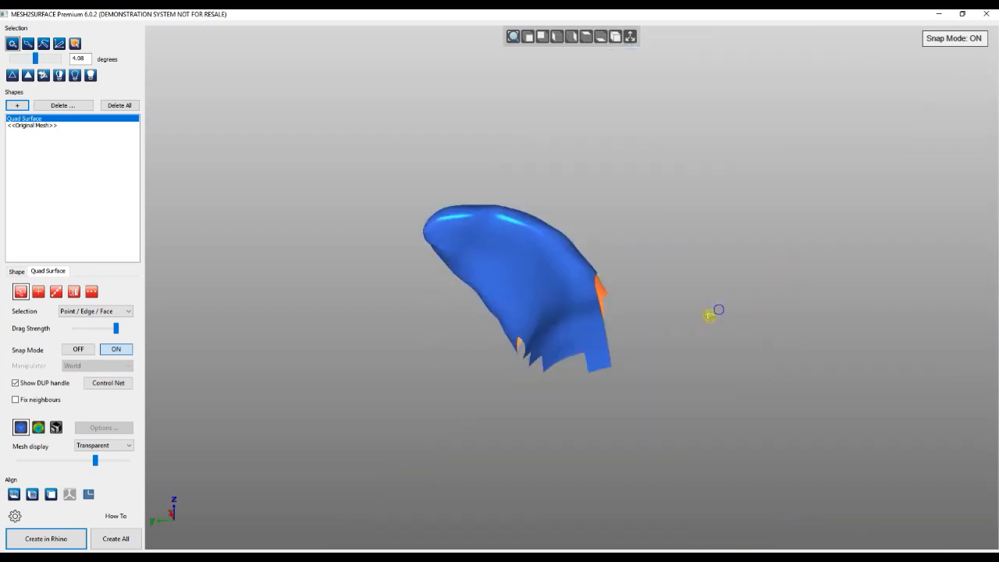
{"action": "left_click_drag", "start_coordinate": [709, 315], "coordinate": [608, 237]}
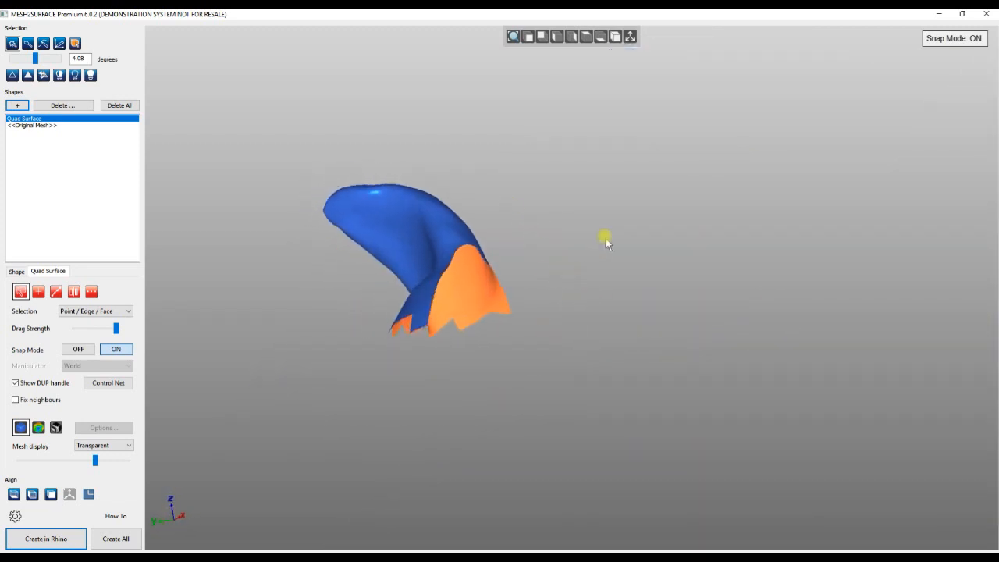
Show the hidden surface faces again and Zoom All to fit the dog
{"action": "right_click", "coordinate": [606, 242]}
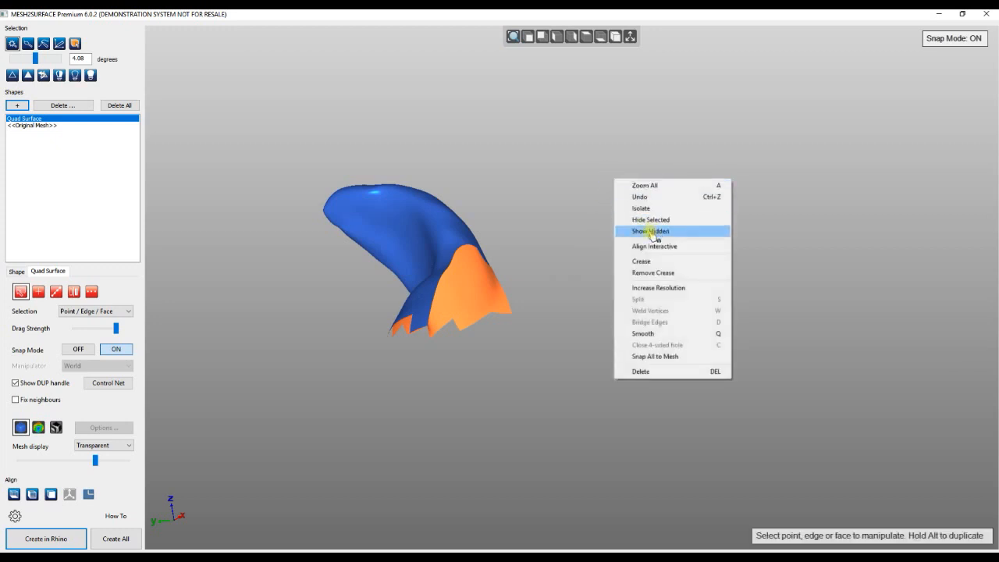
{"action": "left_click", "coordinate": [650, 232]}
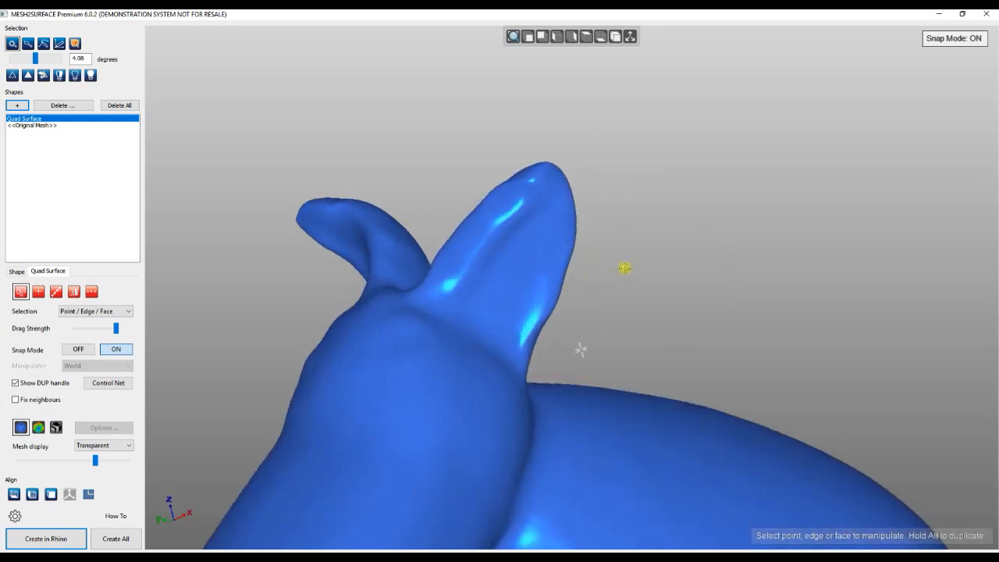
{"action": "mouse_move", "coordinate": [514, 38]}
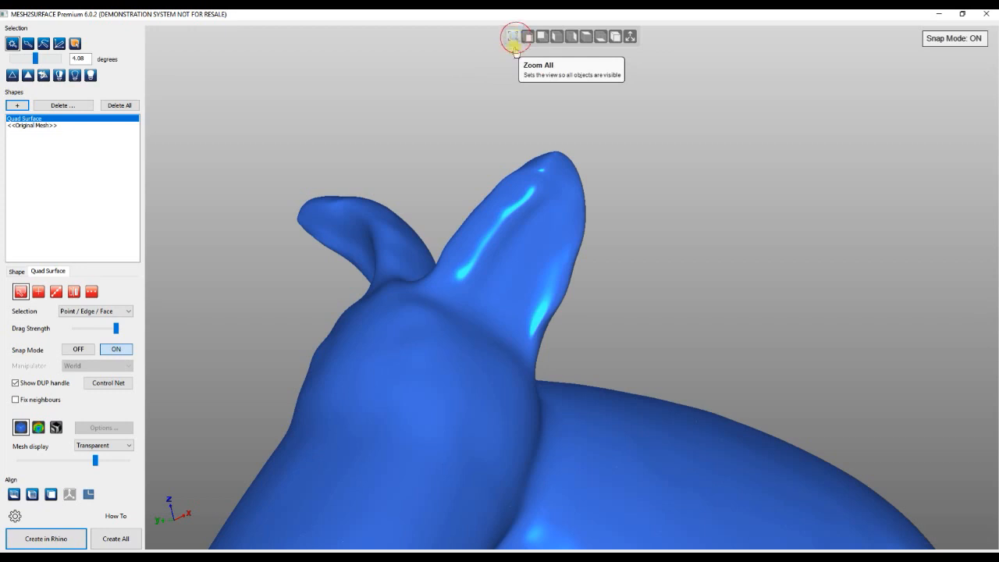
{"action": "left_click", "coordinate": [512, 38]}
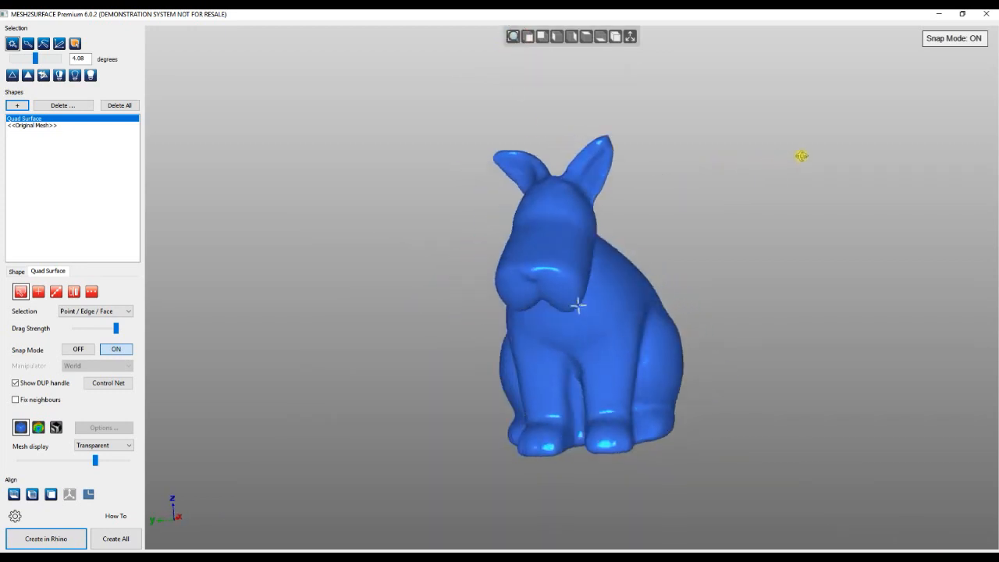